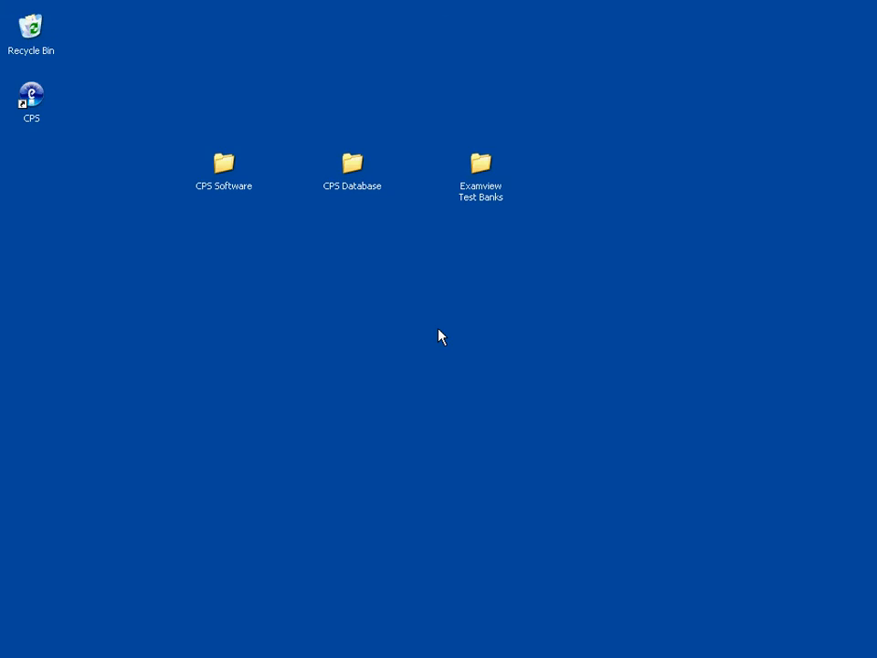
mouse_move(66, 172)
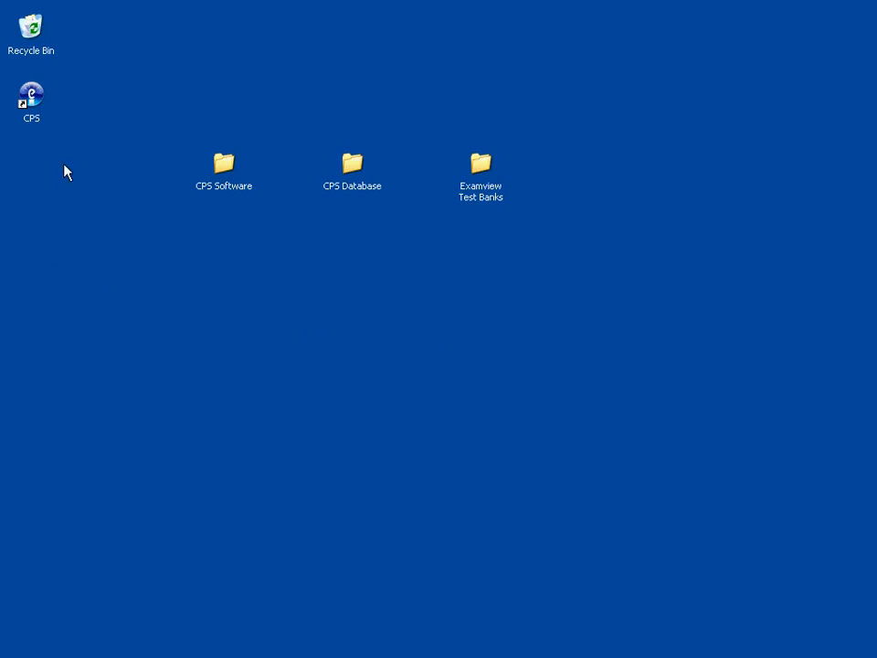
mouse_move(50, 108)
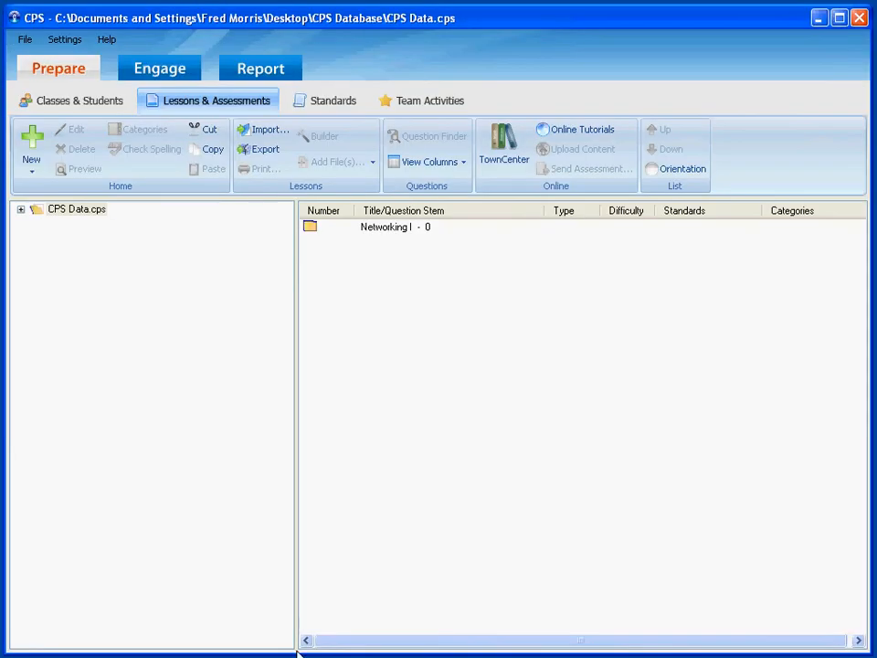
mouse_move(443, 419)
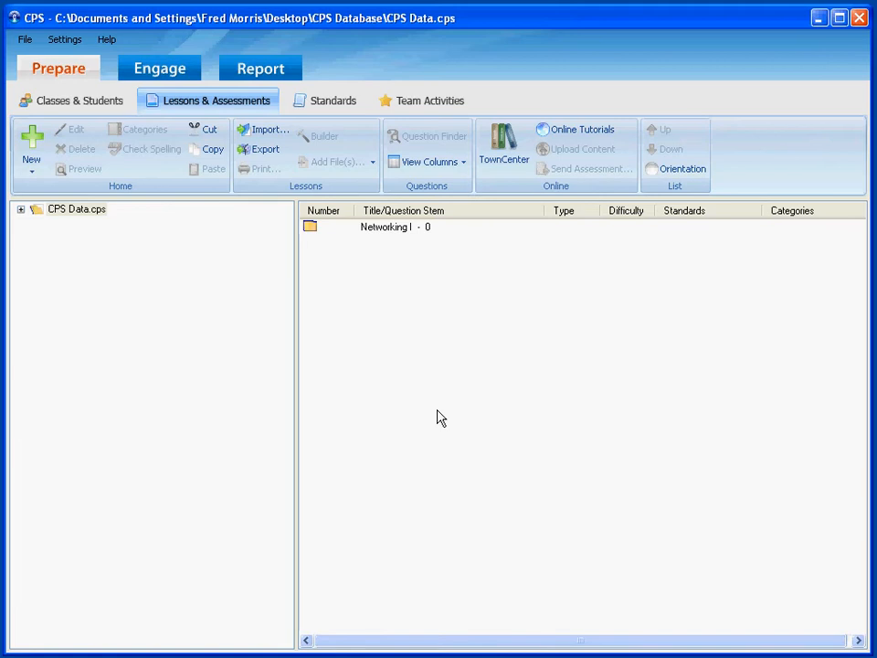
mouse_move(160, 67)
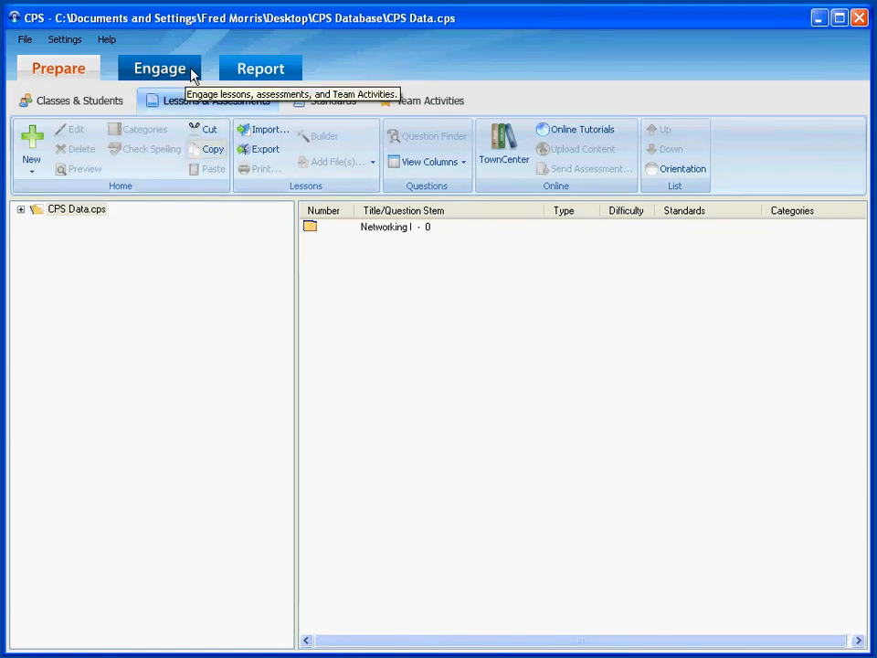
- Switch to Engage and expand CPS Data.cps and the Networking I folder to reveal NE01.01
left_click(158, 68)
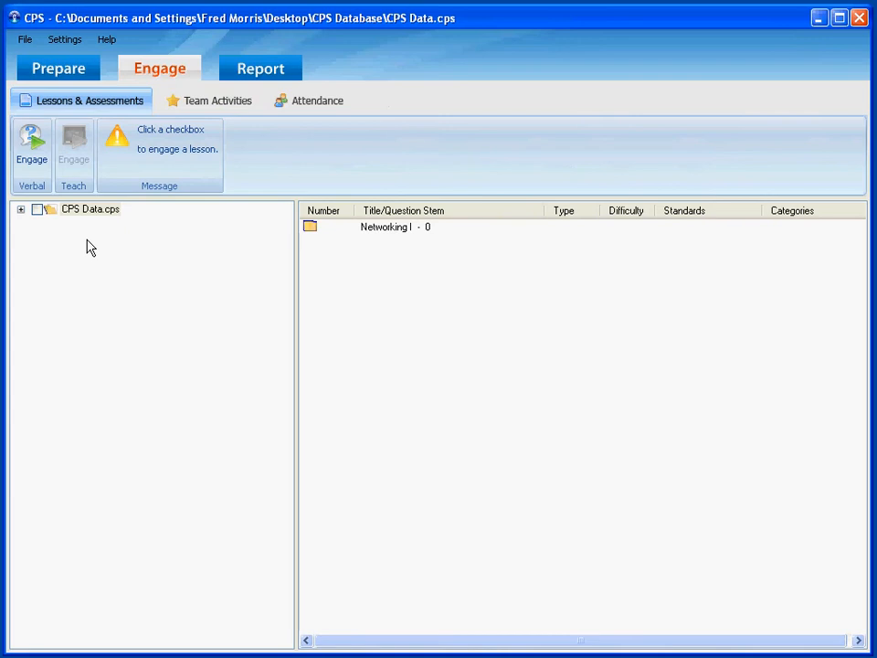
mouse_move(67, 244)
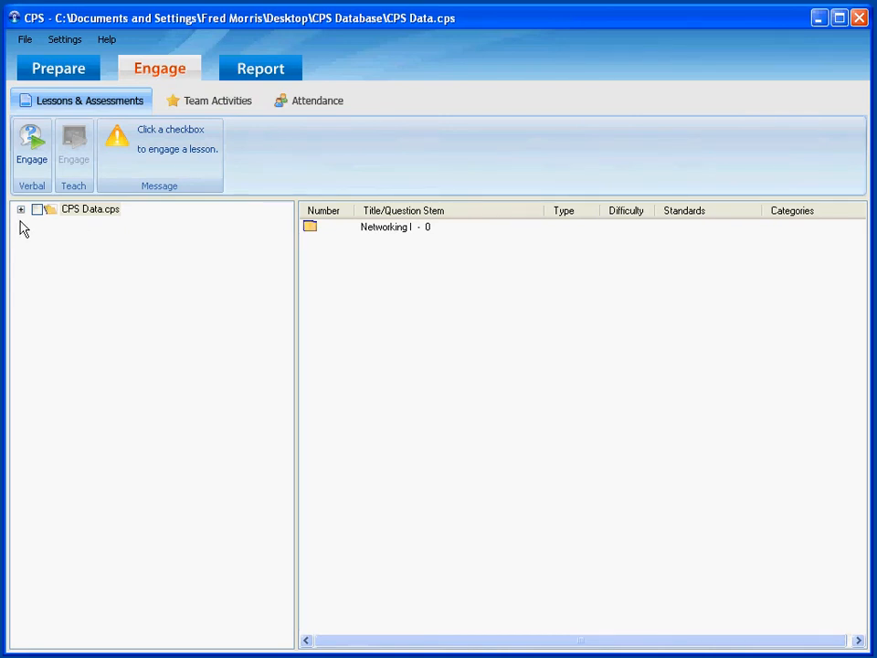
left_click(20, 208)
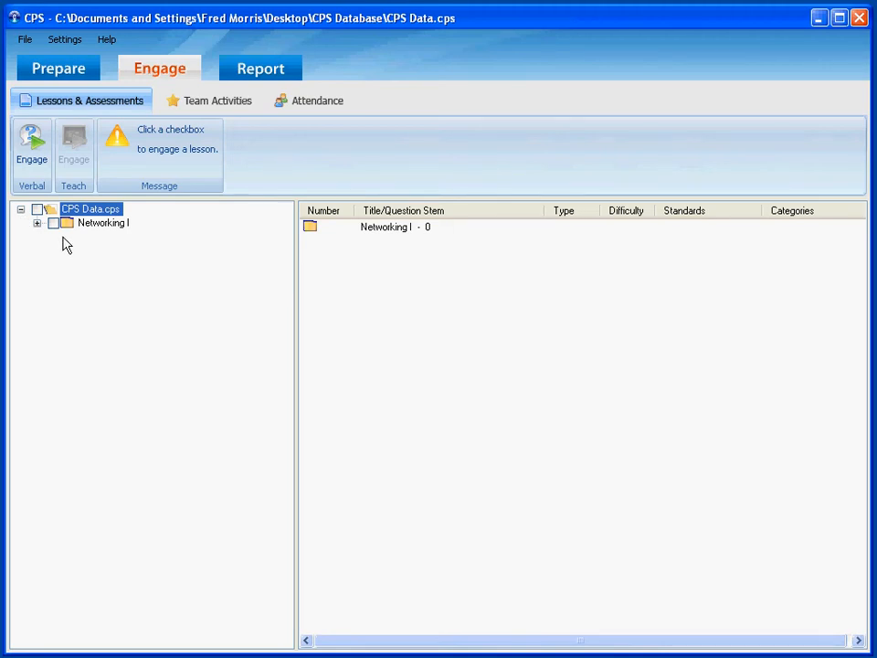
mouse_move(45, 240)
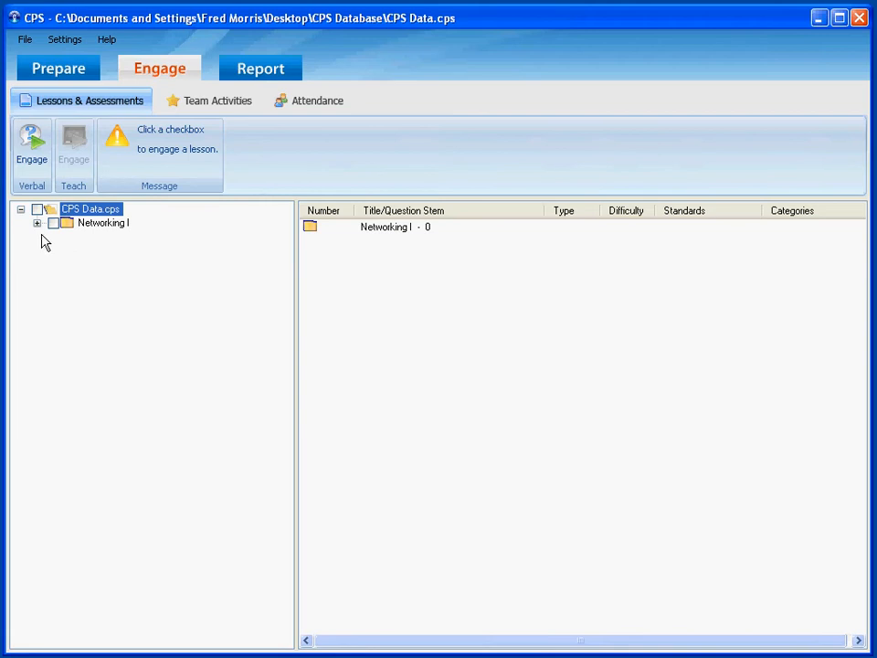
left_click(38, 222)
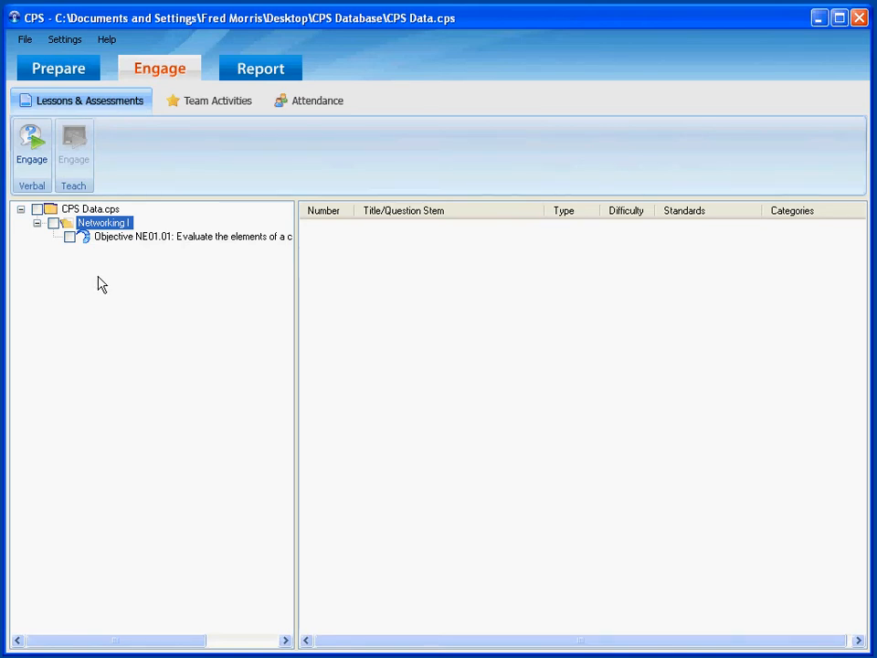
mouse_move(73, 247)
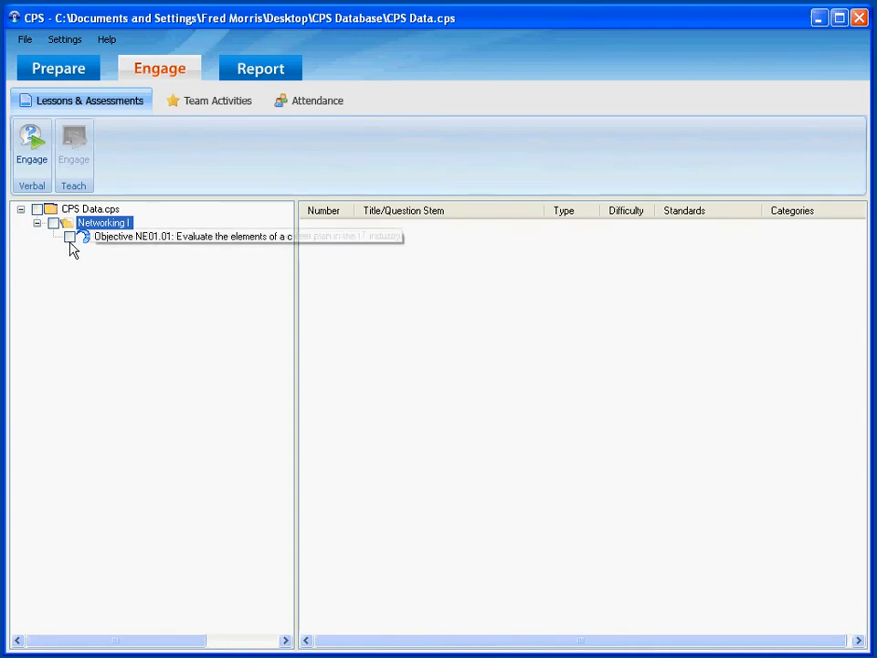
- Check Objective NE01.01, loading its 15 multiple-choice questions for delivery
left_click(69, 237)
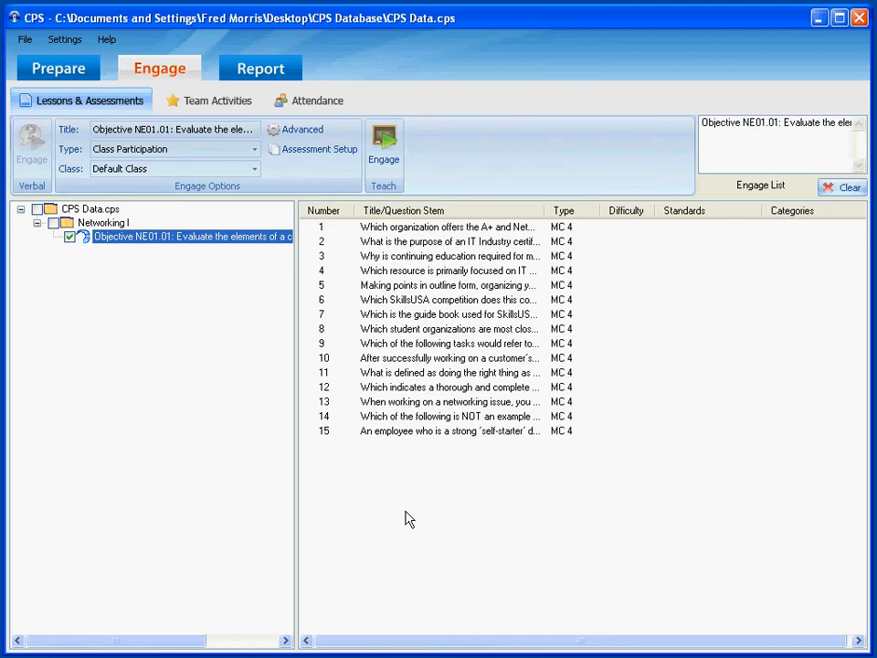
mouse_move(413, 372)
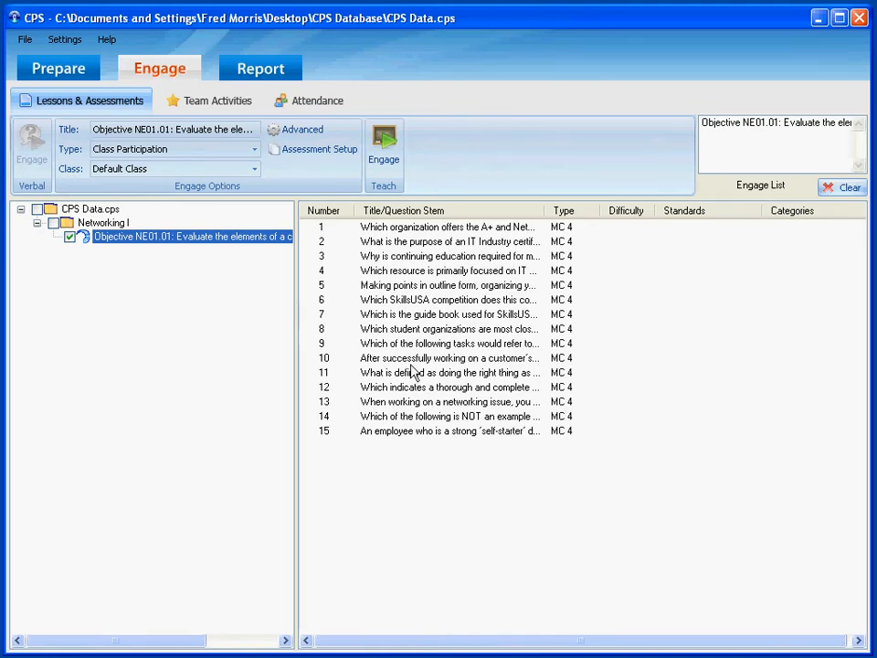
mouse_move(384, 150)
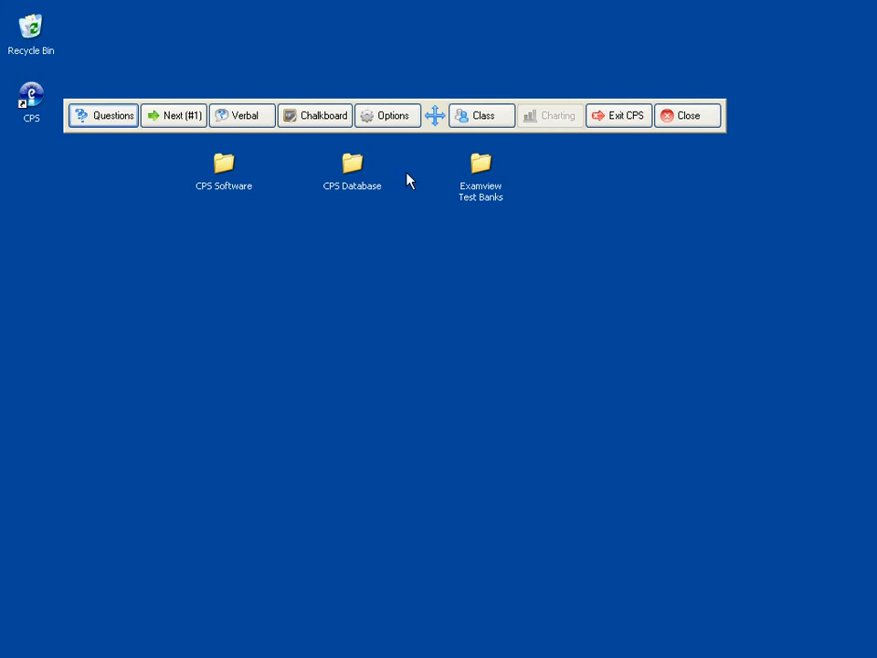
mouse_move(412, 179)
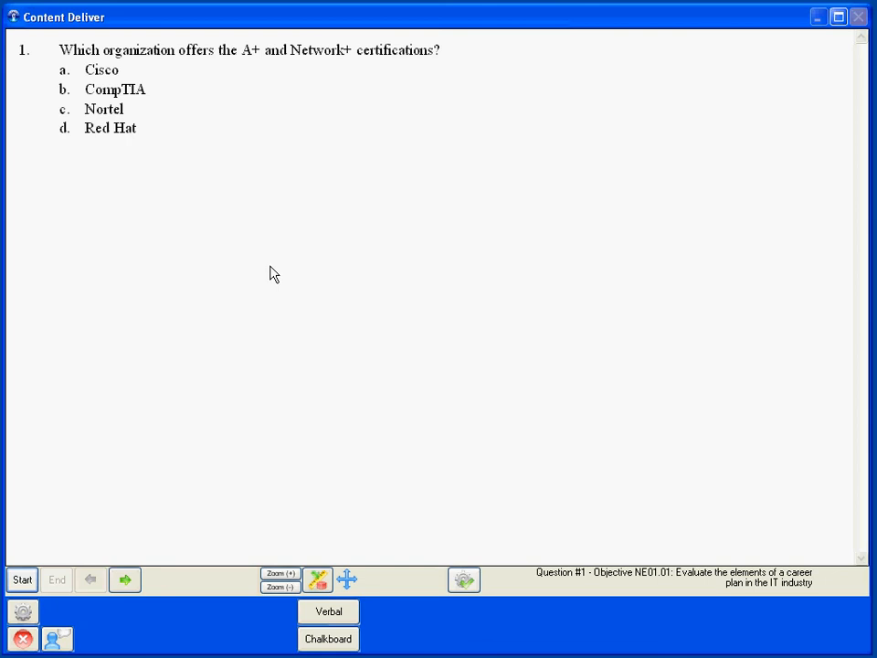
mouse_move(282, 263)
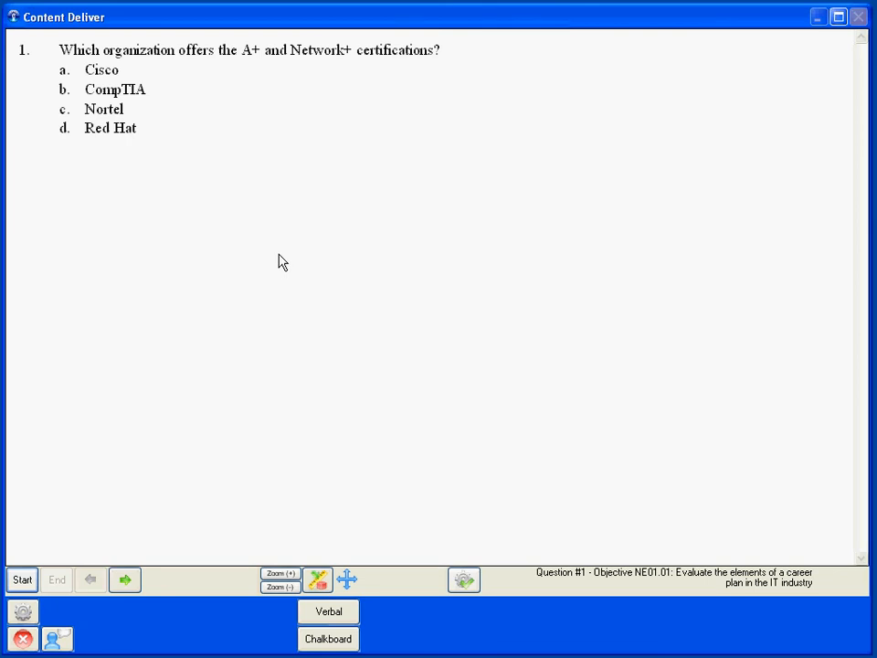
mouse_move(291, 327)
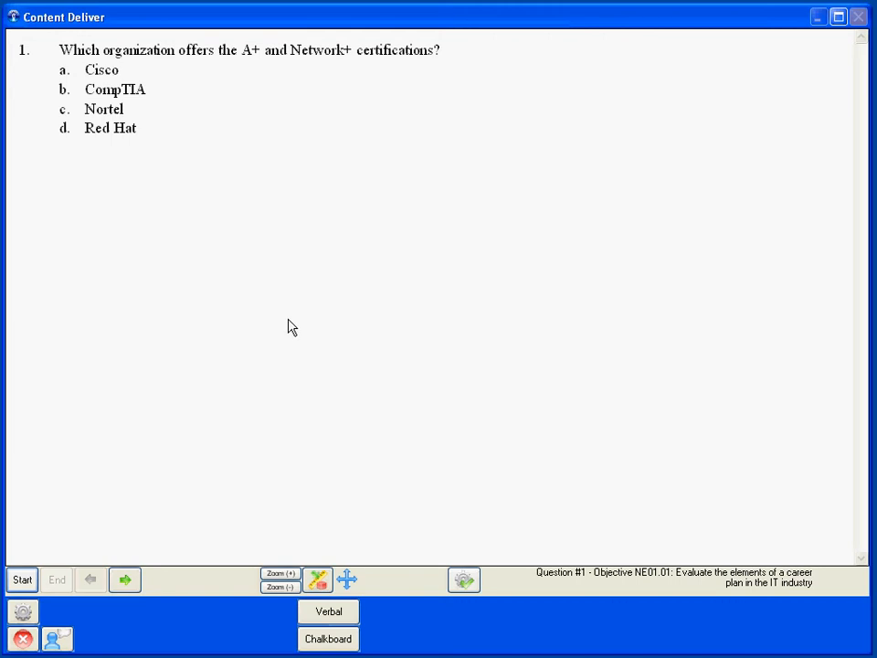
- Enlarge question 1's text twice with Zoom (+) for the class
left_click(280, 572)
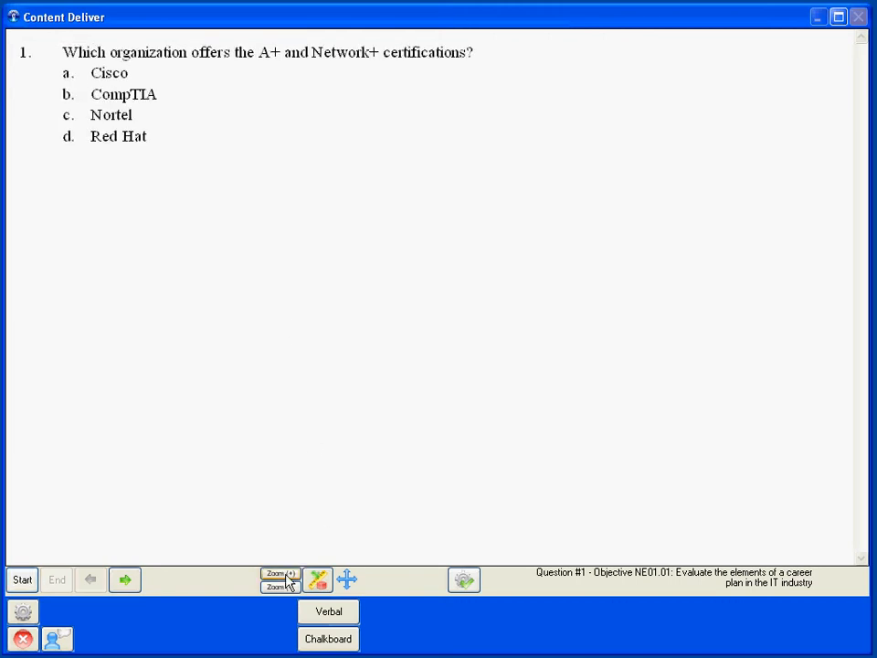
left_click(279, 575)
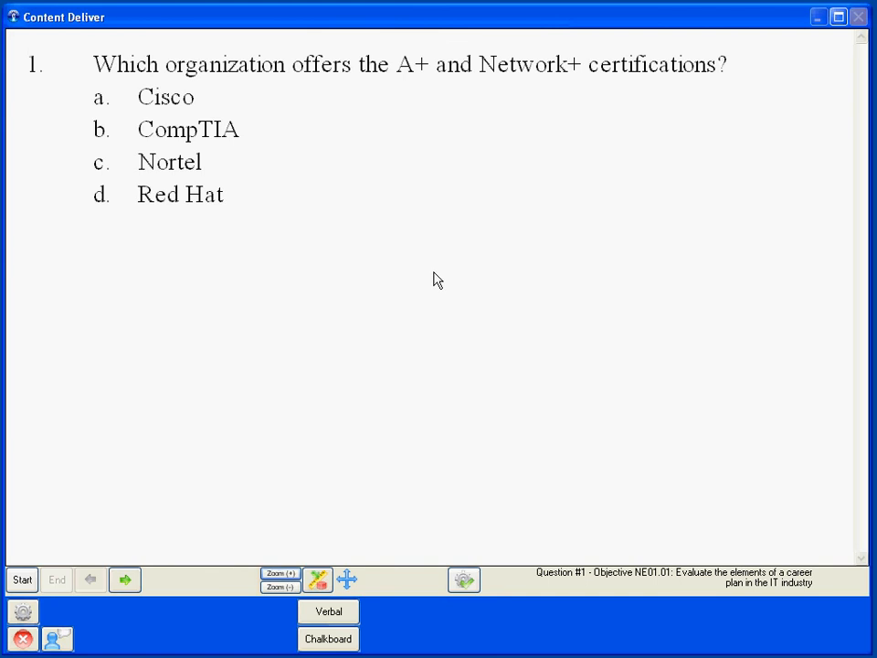
mouse_move(141, 81)
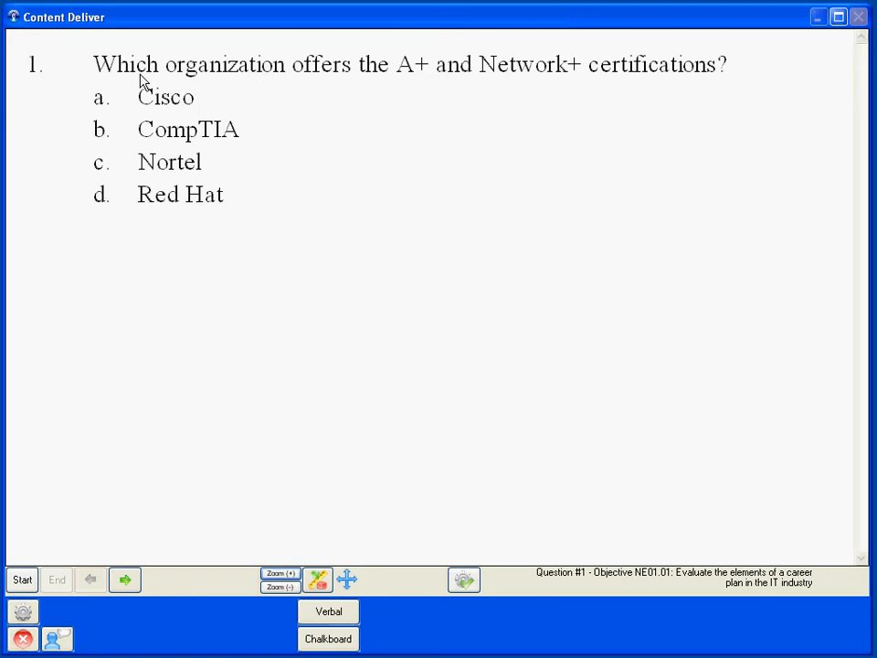
mouse_move(363, 88)
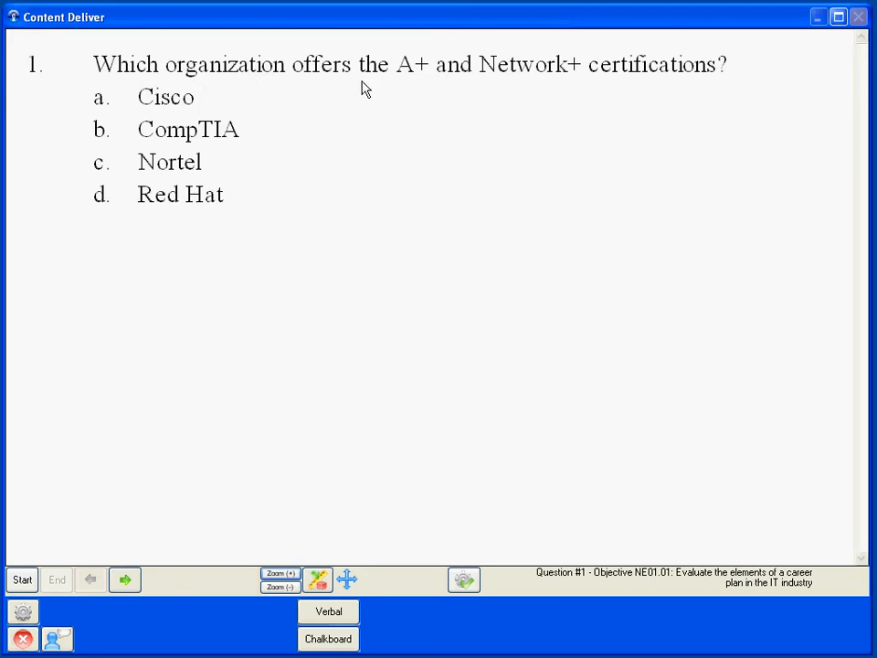
mouse_move(623, 89)
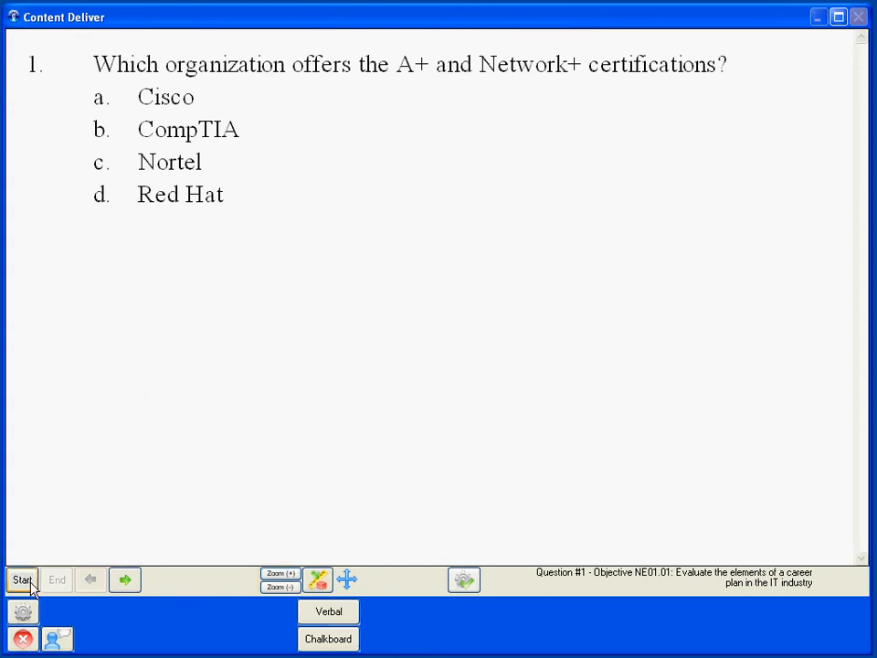
- Start the one-minute response period for question 1 and collect two student answers
left_click(21, 579)
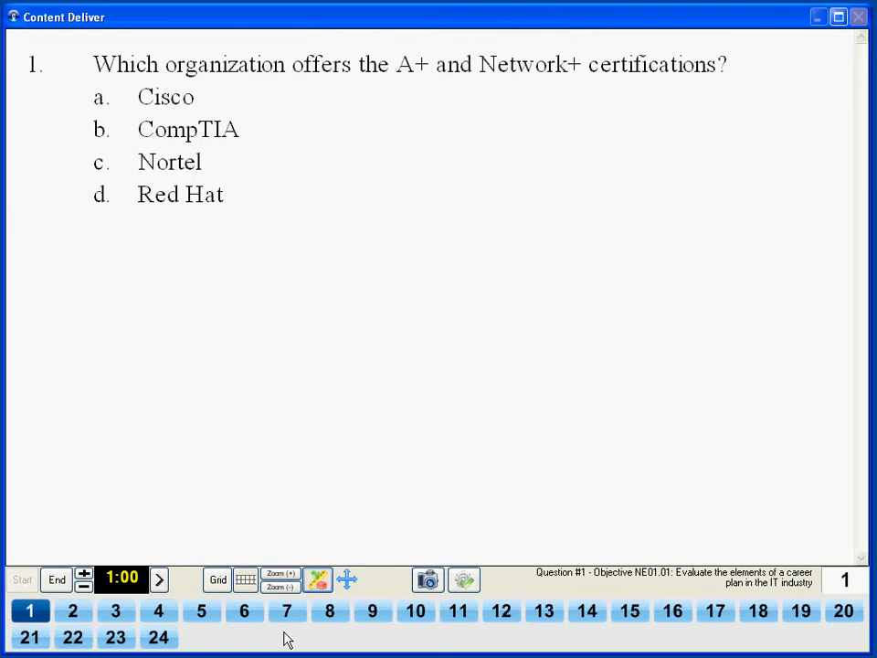
left_click(72, 610)
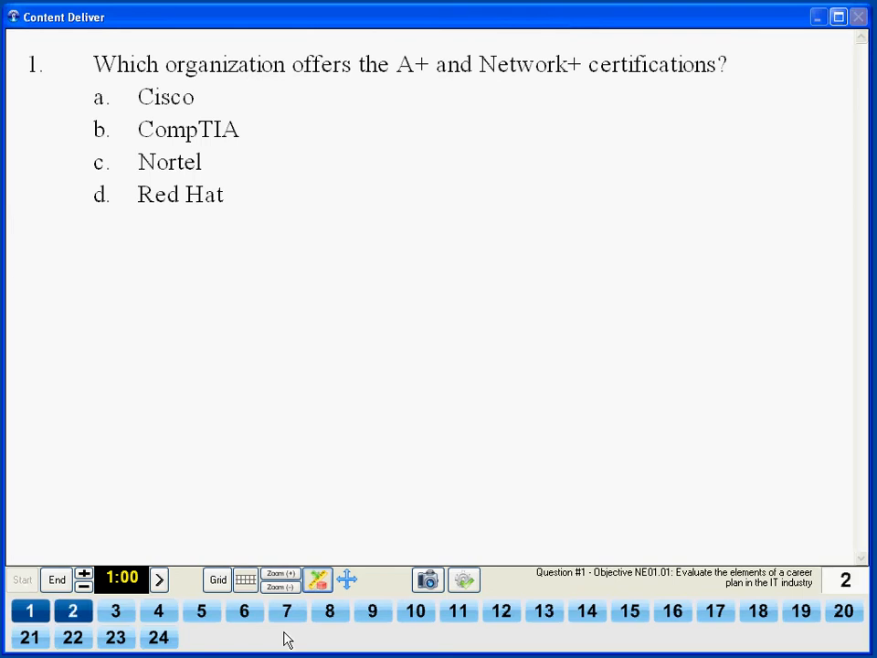
left_click(115, 610)
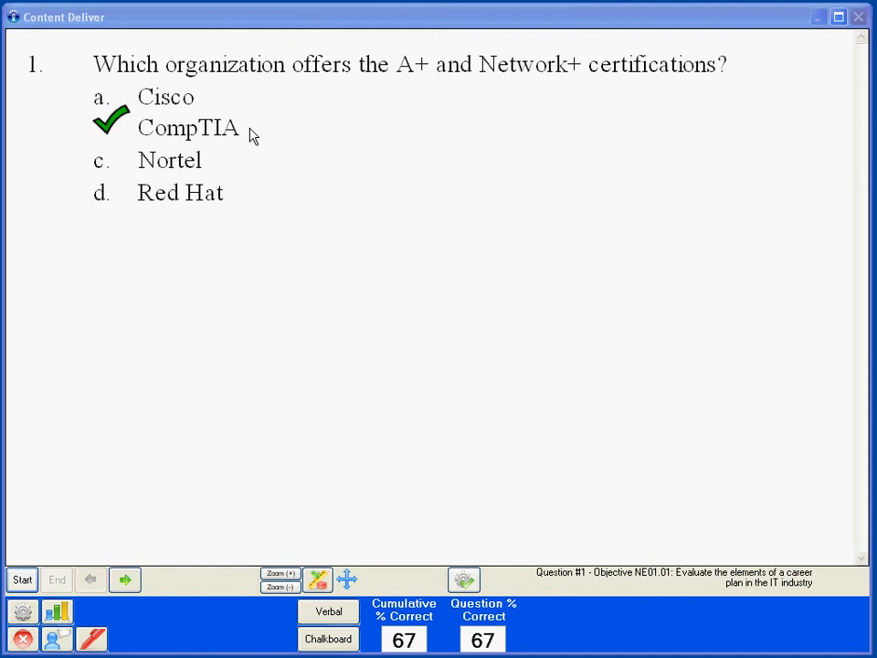
mouse_move(443, 402)
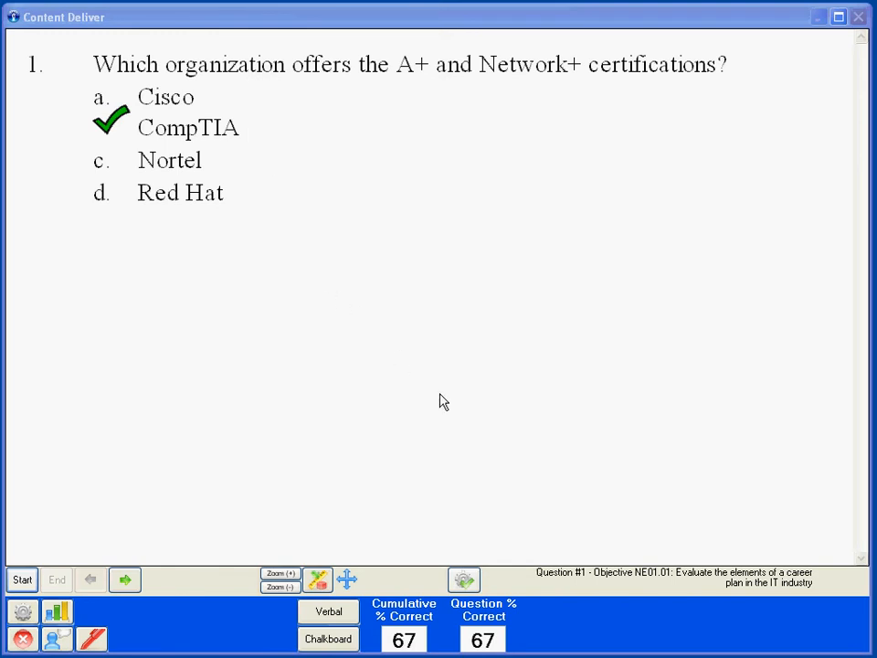
mouse_move(534, 639)
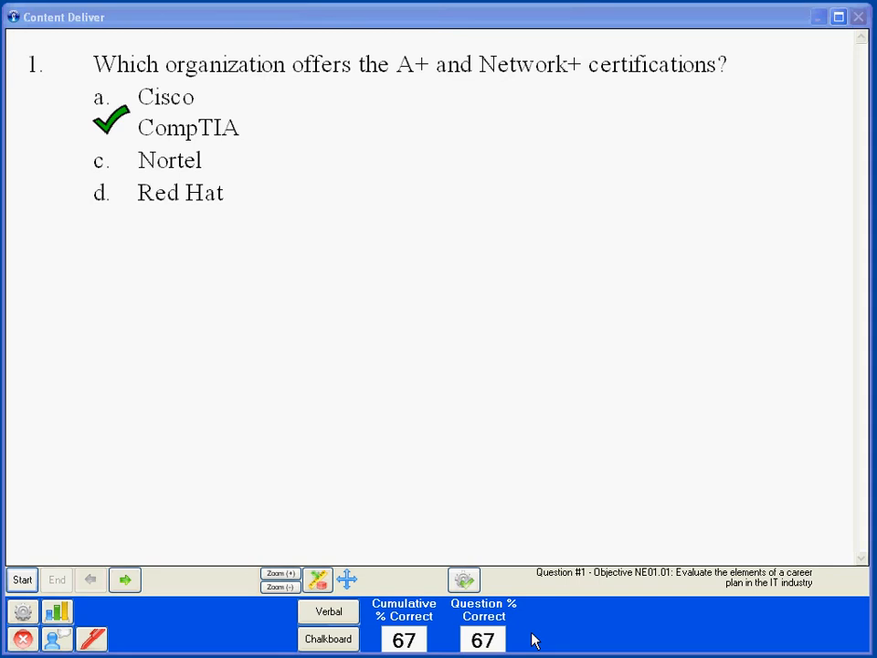
mouse_move(454, 634)
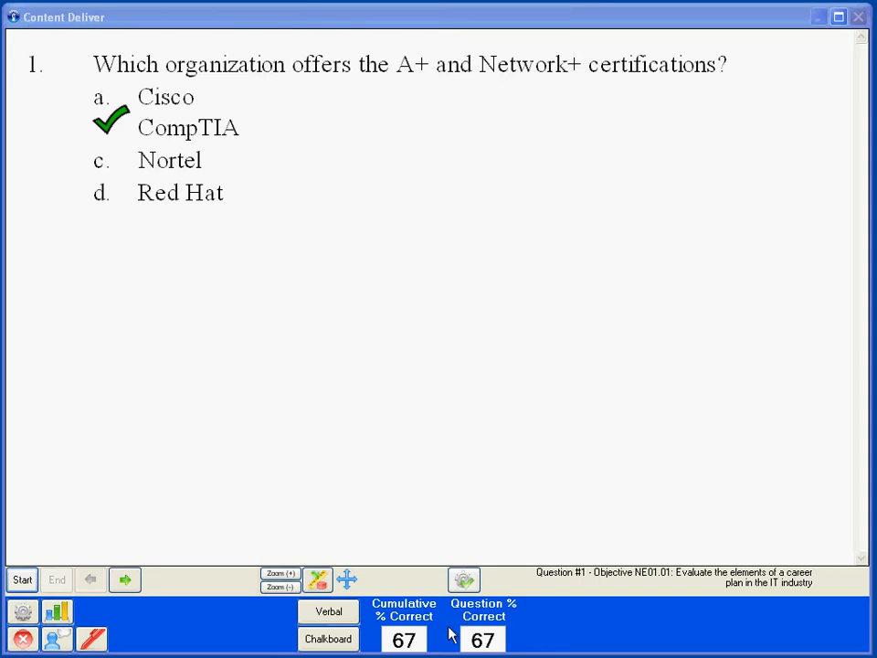
mouse_move(527, 653)
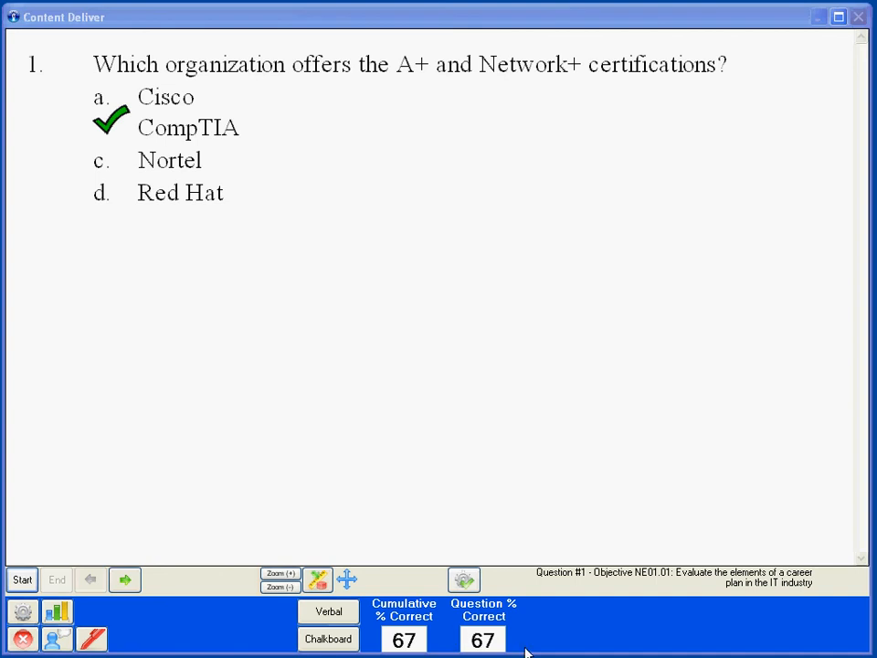
mouse_move(541, 632)
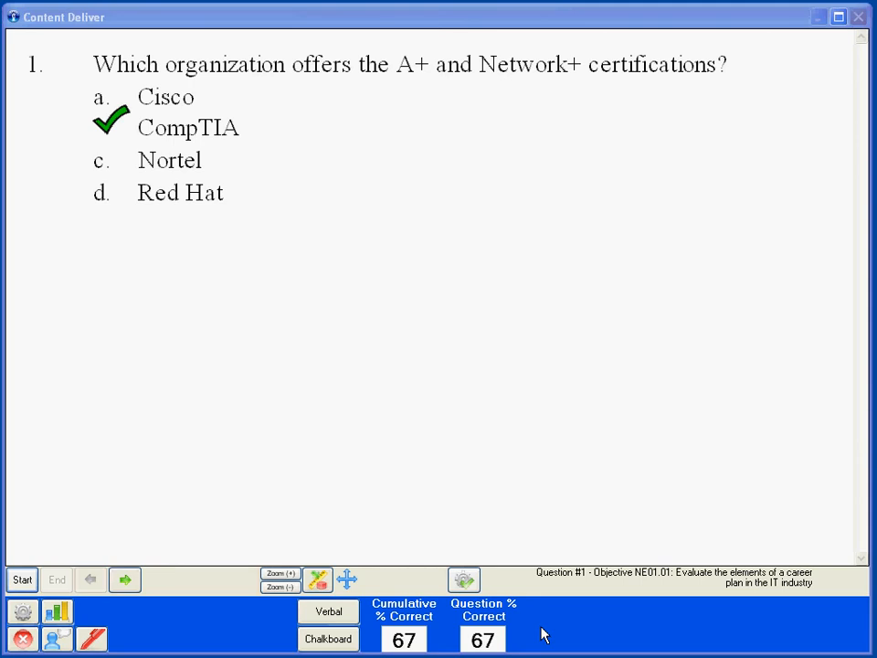
mouse_move(457, 630)
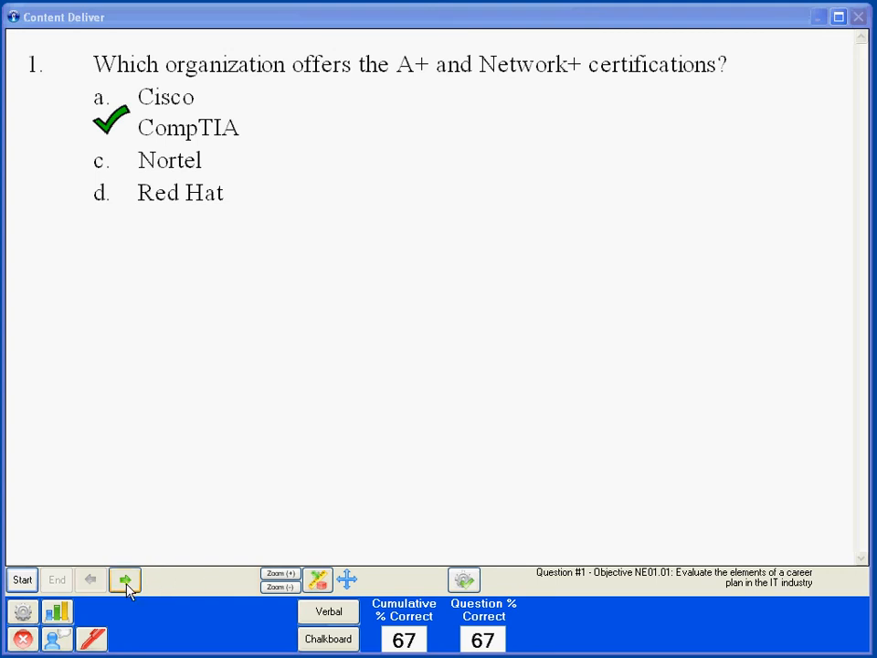
- Advance to question 2 and start its response period, collecting answers from pads 1, 2 and 3
left_click(125, 579)
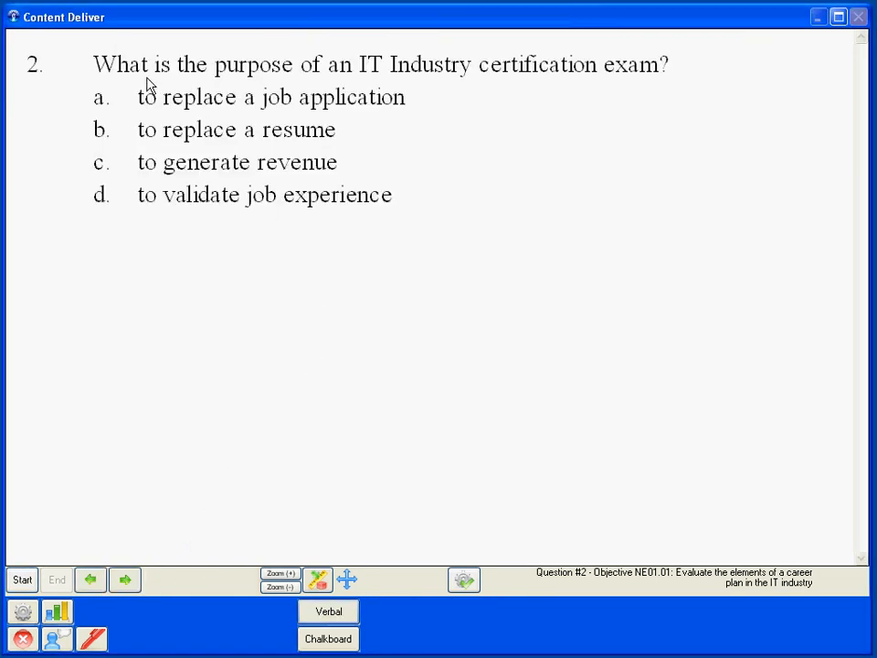
mouse_move(454, 85)
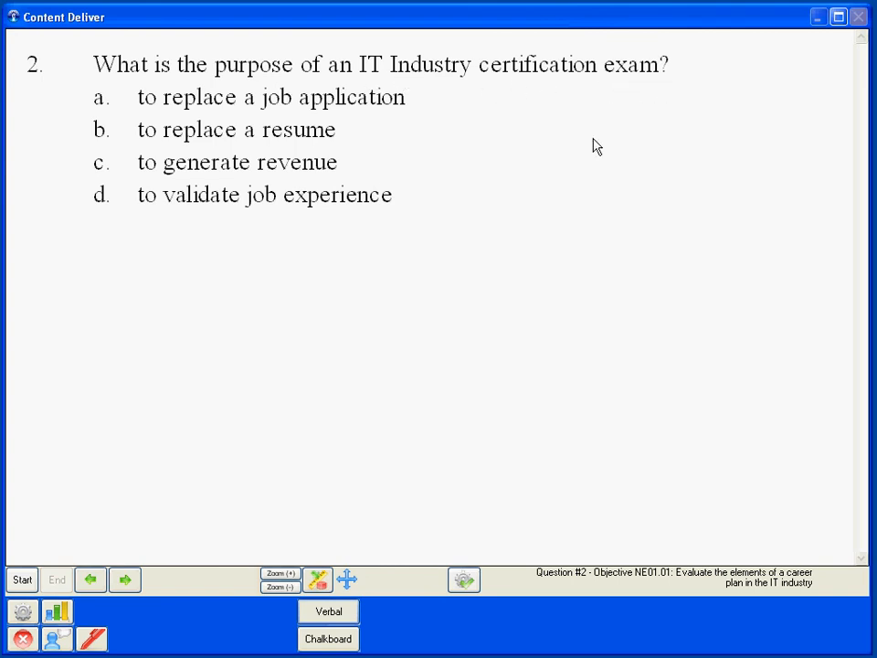
mouse_move(70, 545)
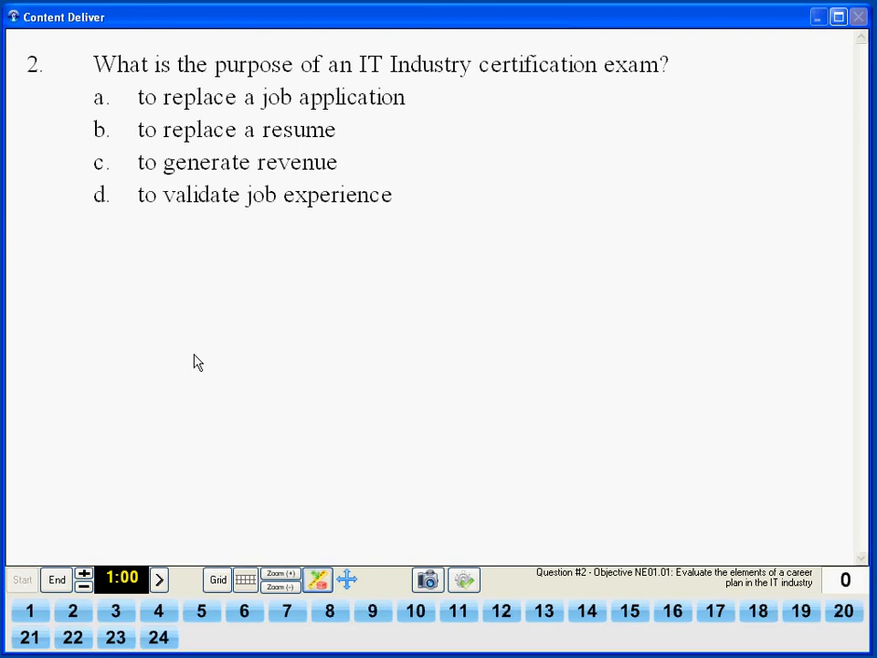
left_click(30, 610)
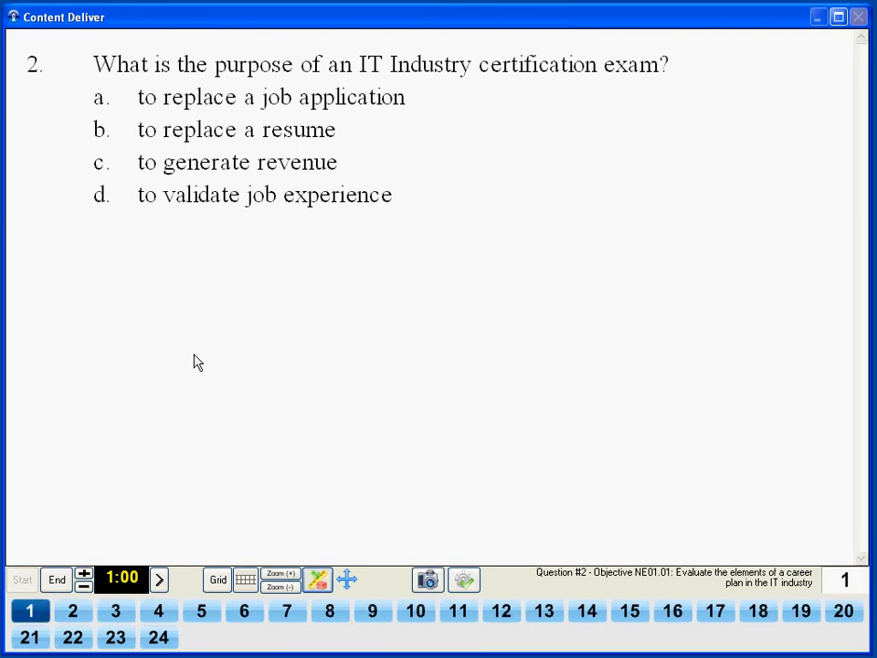
left_click(115, 610)
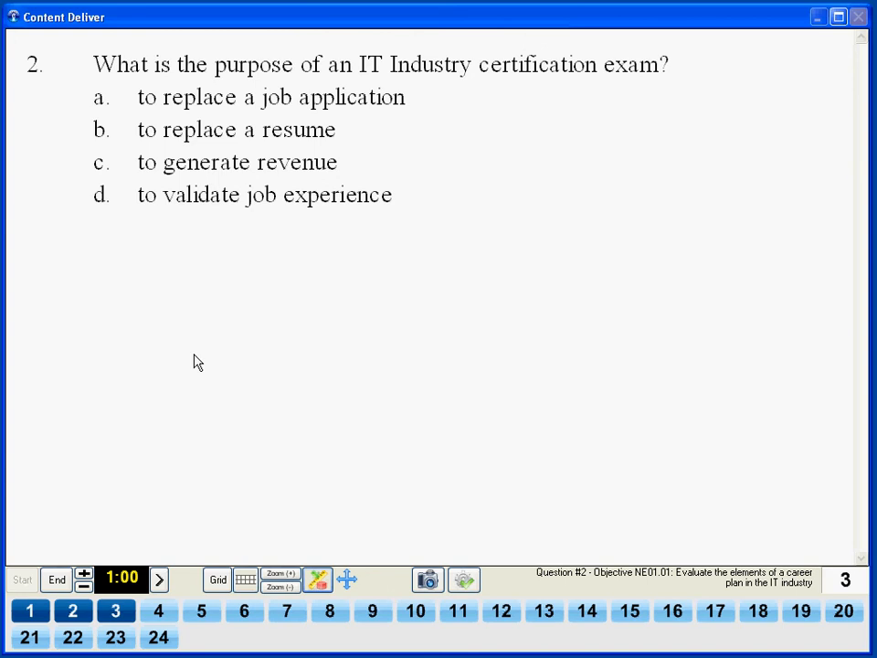
mouse_move(84, 491)
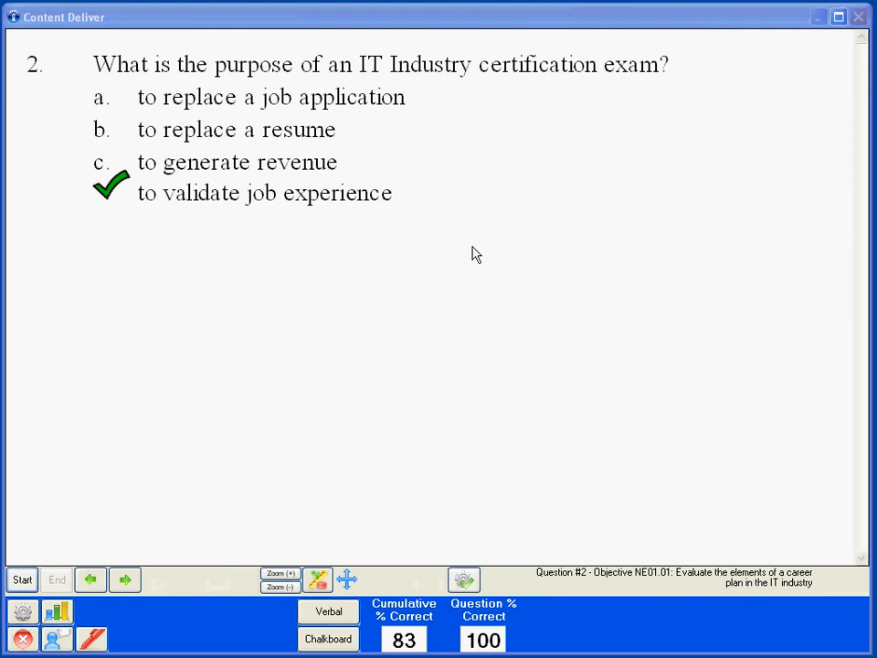
mouse_move(551, 638)
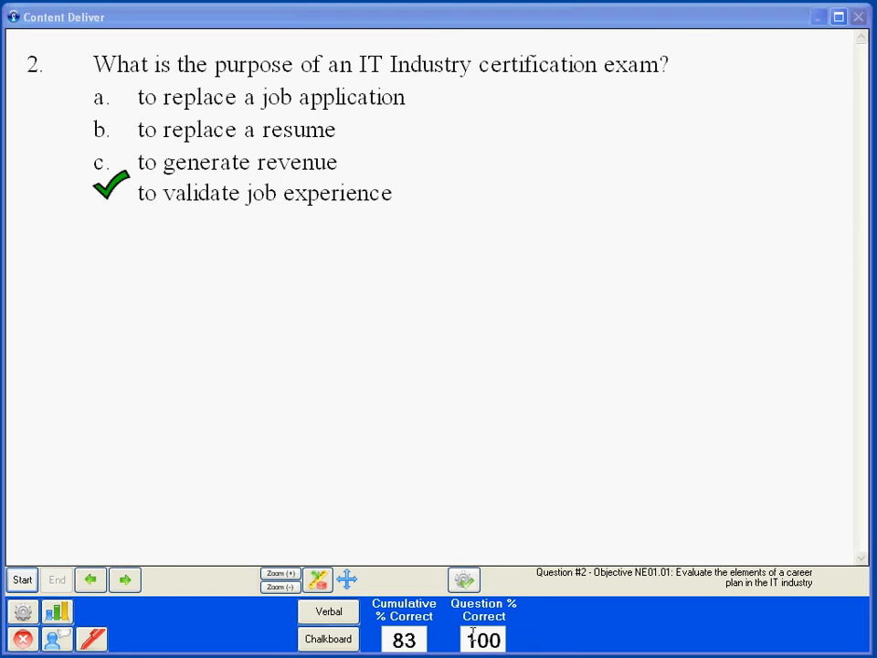
mouse_move(450, 641)
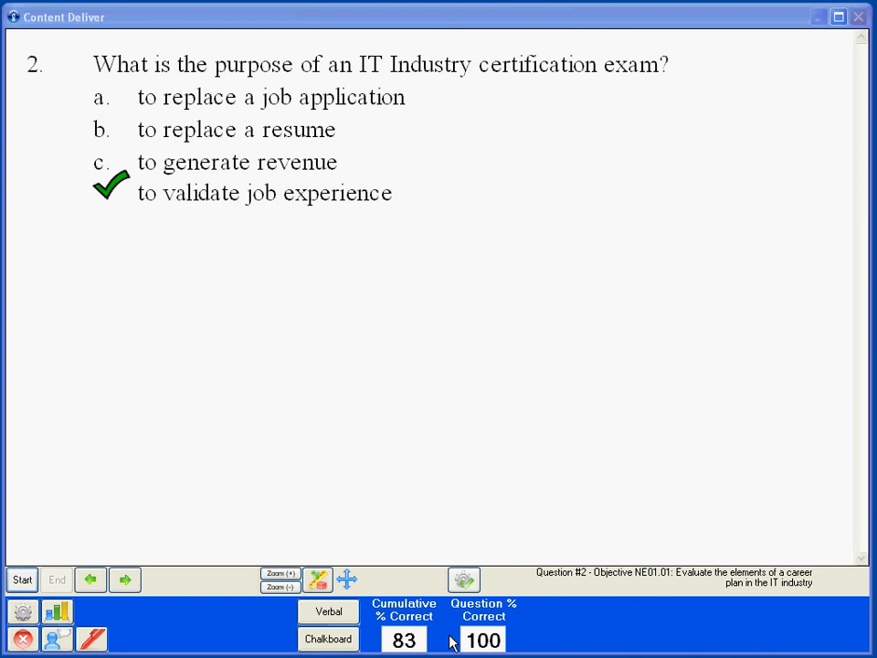
mouse_move(371, 407)
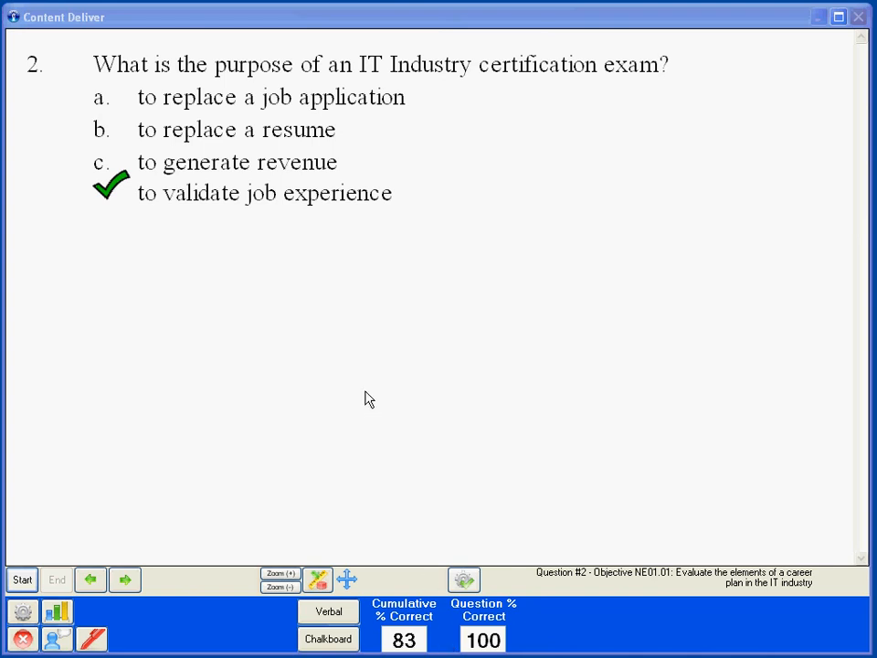
mouse_move(354, 392)
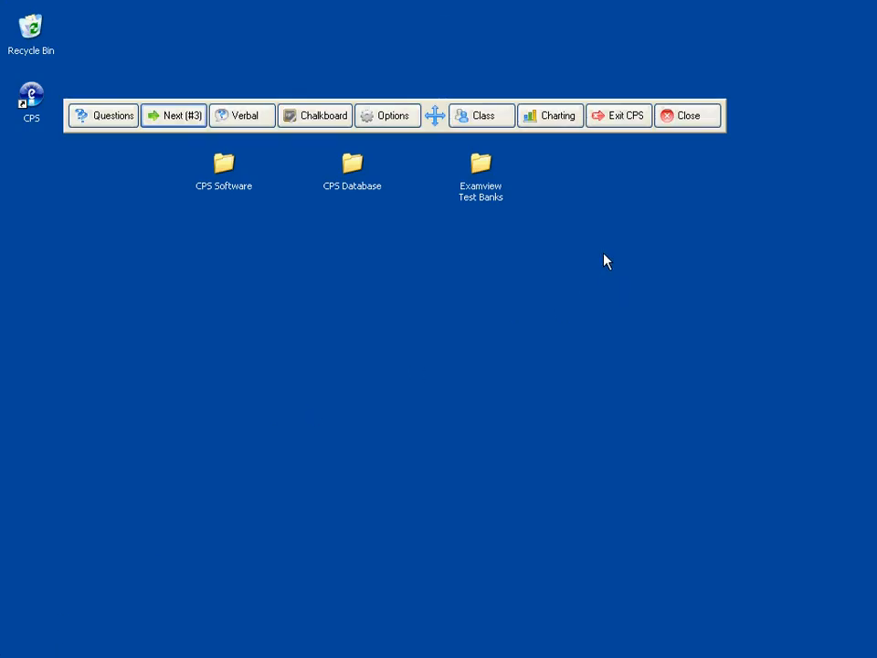
mouse_move(687, 115)
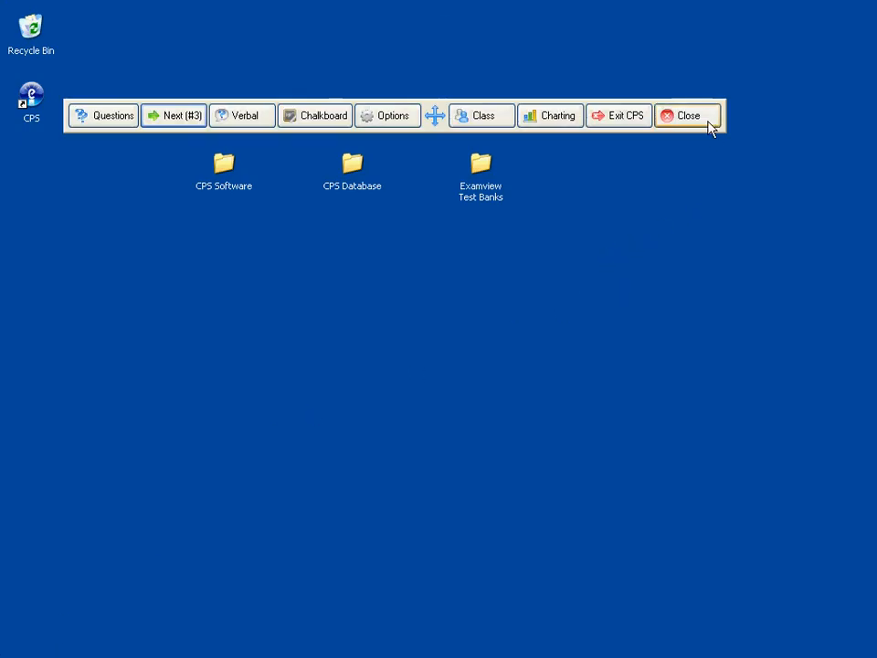
- Close the running session from the CPS floating toolbar
left_click(687, 115)
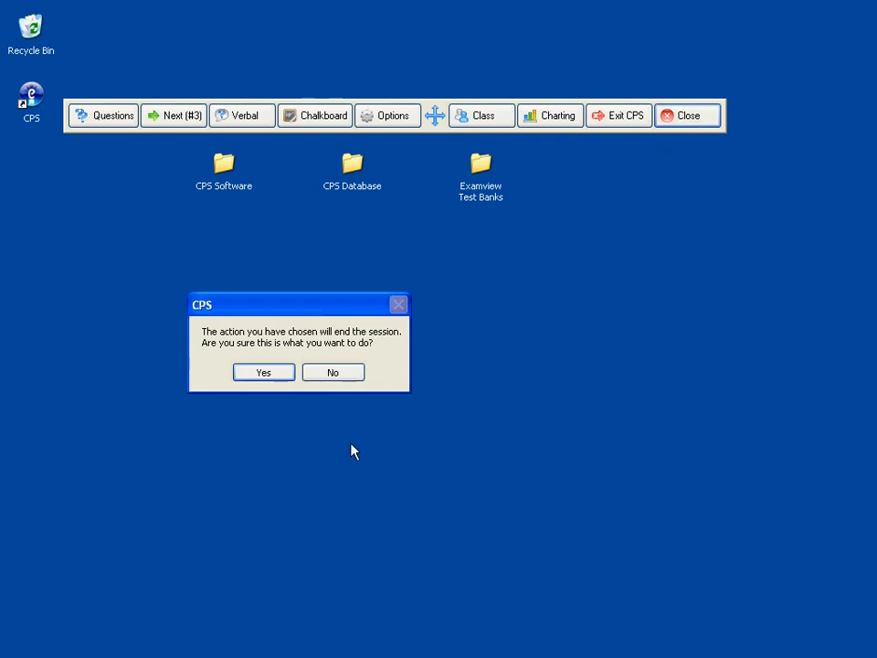
mouse_move(284, 391)
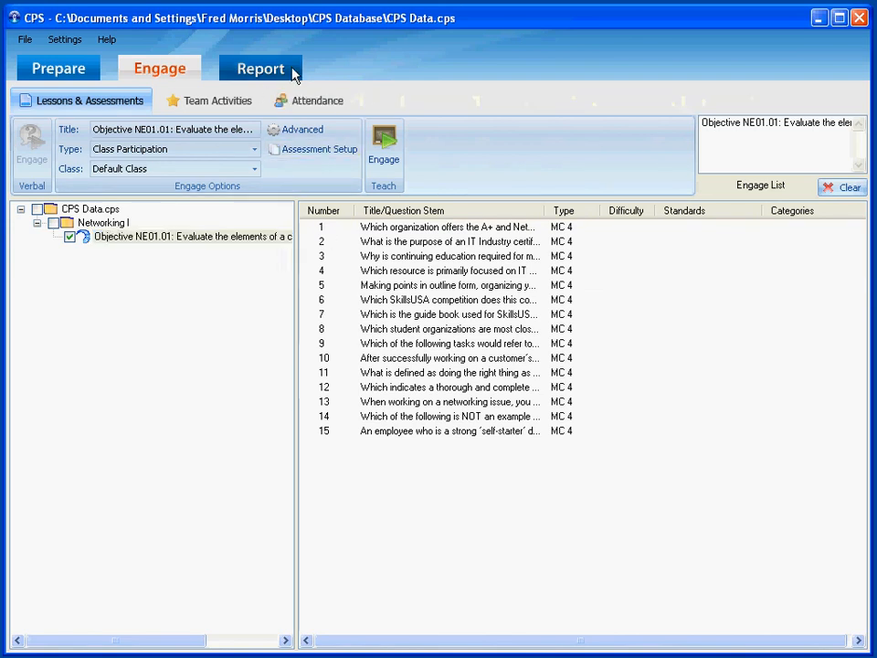
- Go to Reports and select the newest 4/21/2009 NE01.01 class participation session
left_click(260, 68)
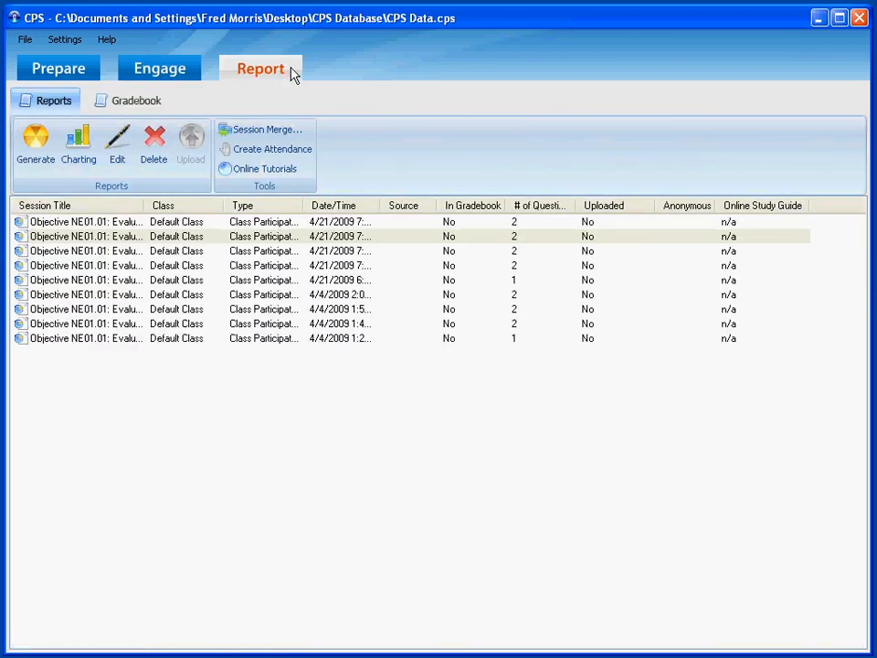
left_click(86, 221)
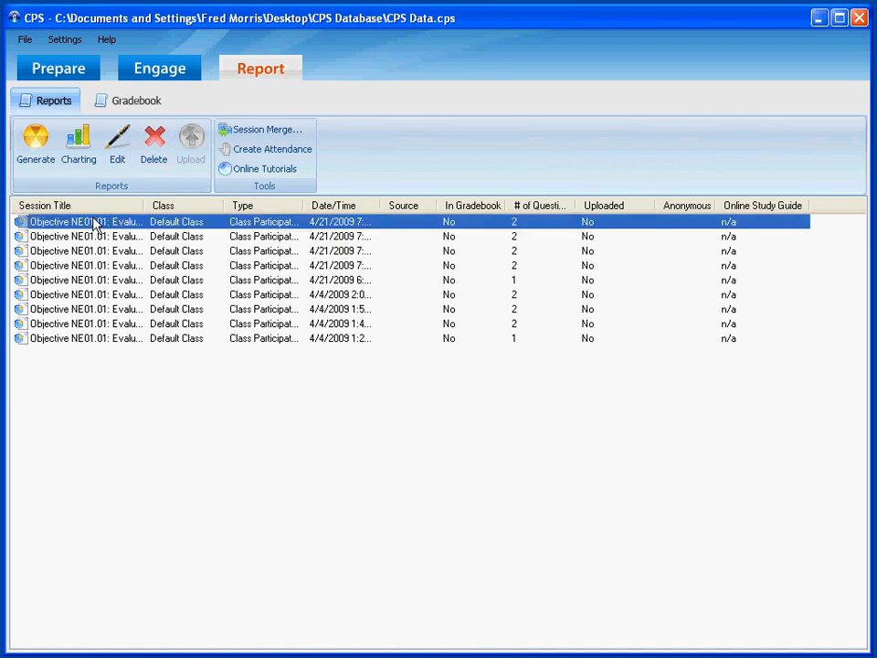
mouse_move(77, 147)
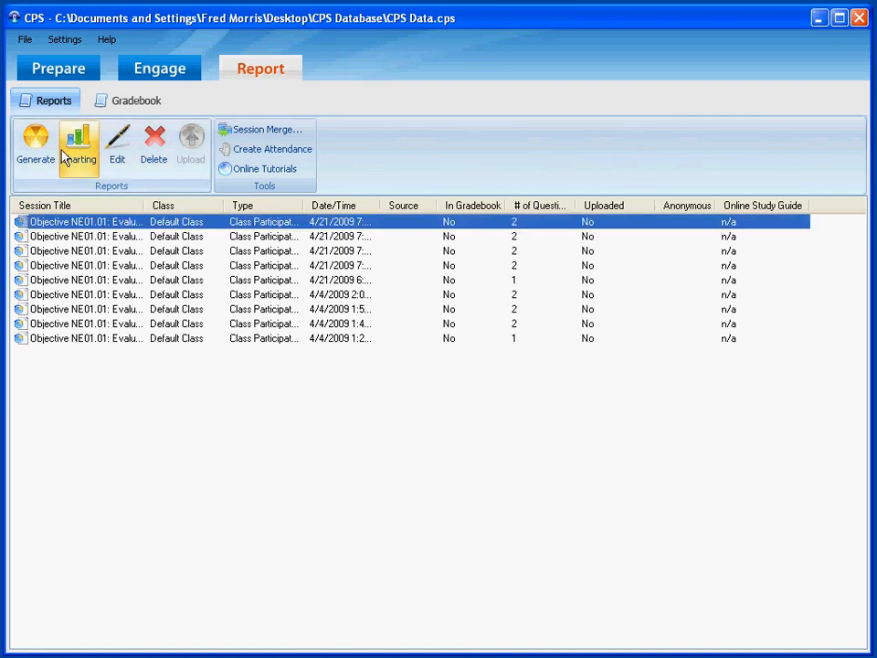
- Generate and preview an Instructor Summary report for the selected session
left_click(78, 147)
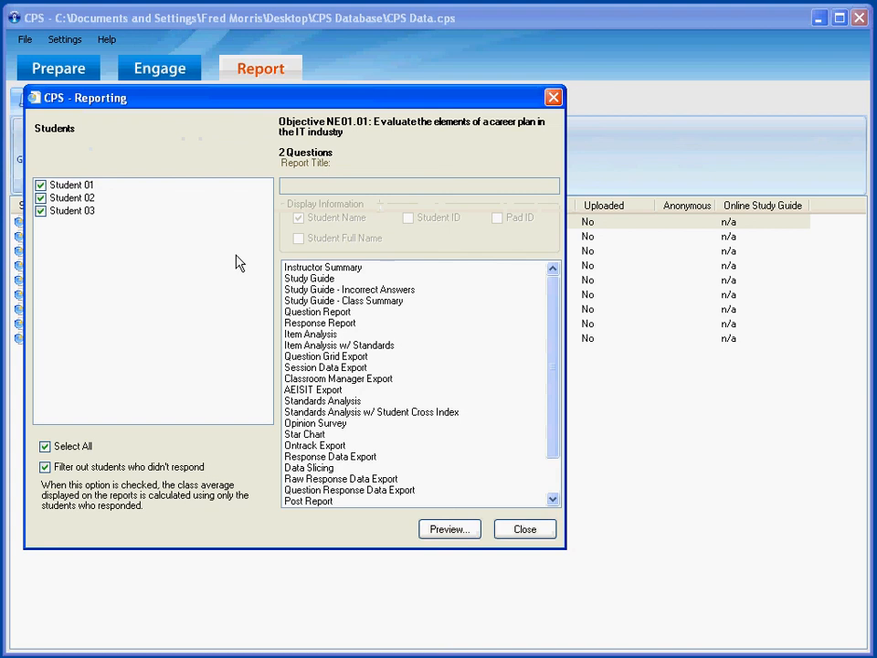
left_click(322, 266)
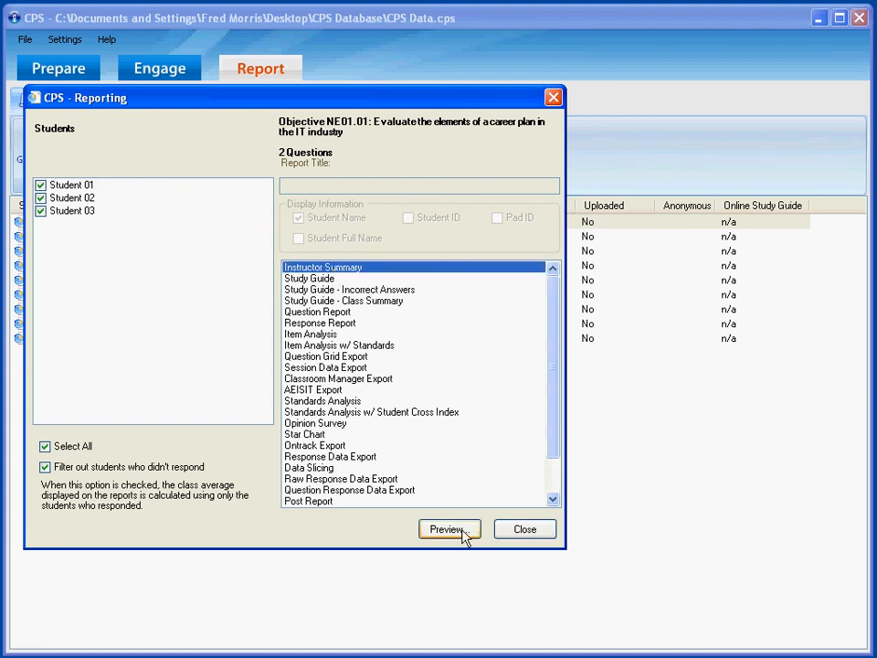
left_click(448, 528)
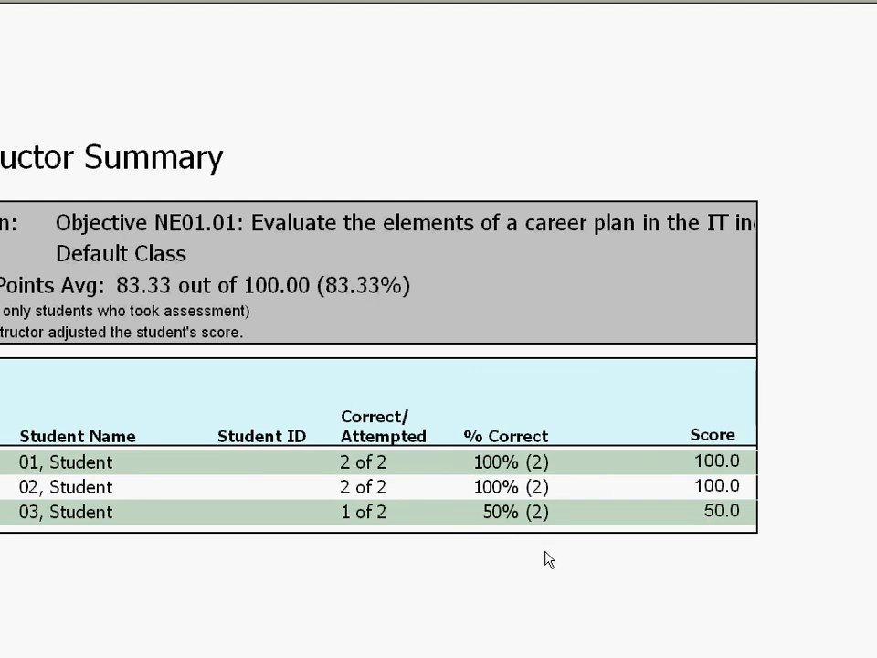
mouse_move(500, 579)
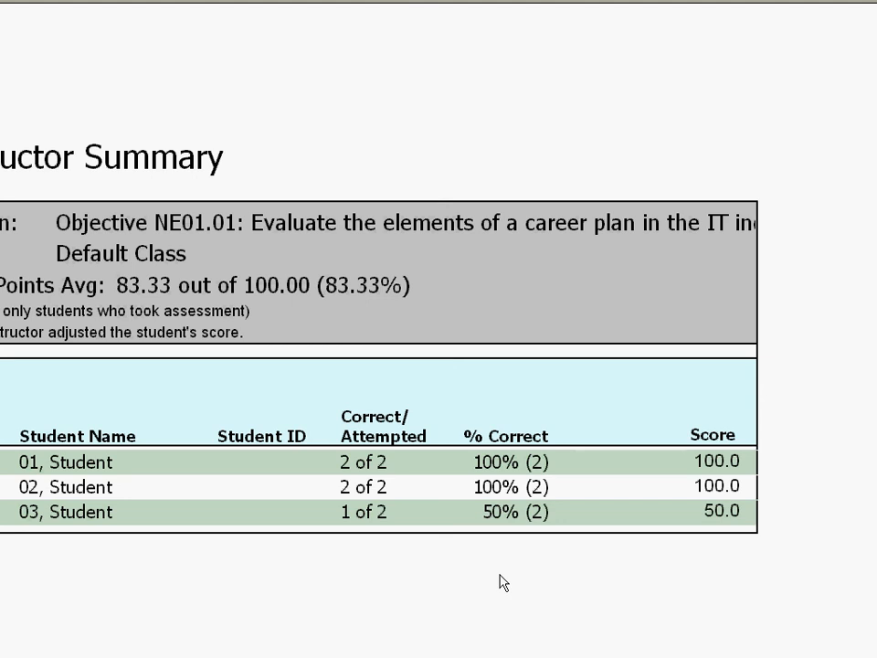
mouse_move(792, 130)
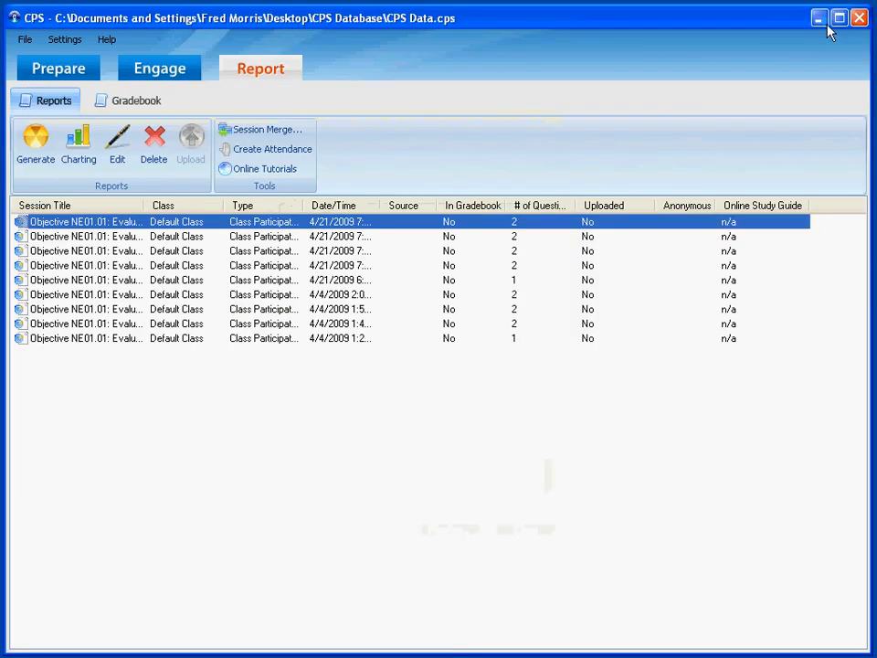
- Close CPS to return to the Windows desktop
left_click(859, 18)
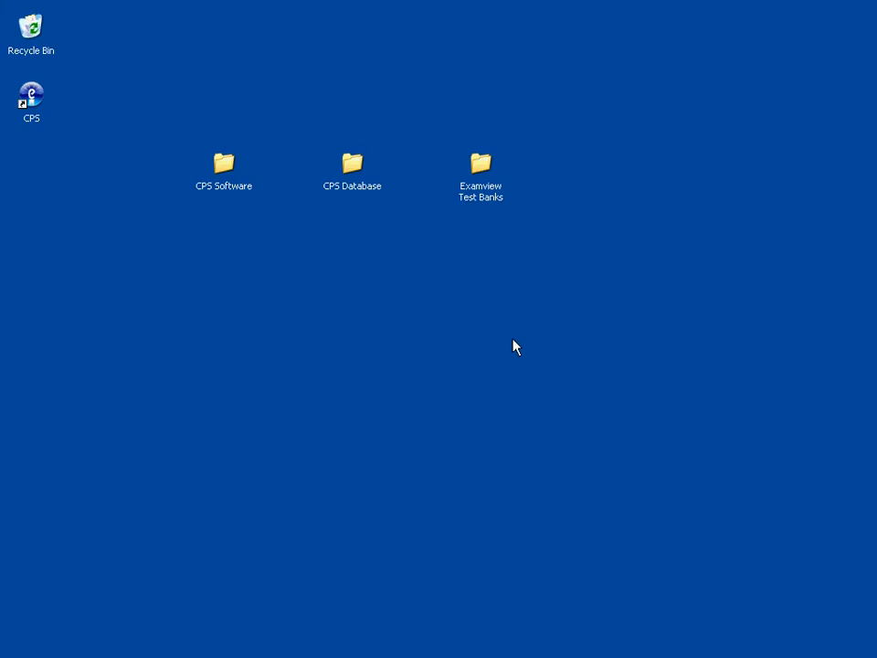
mouse_move(447, 363)
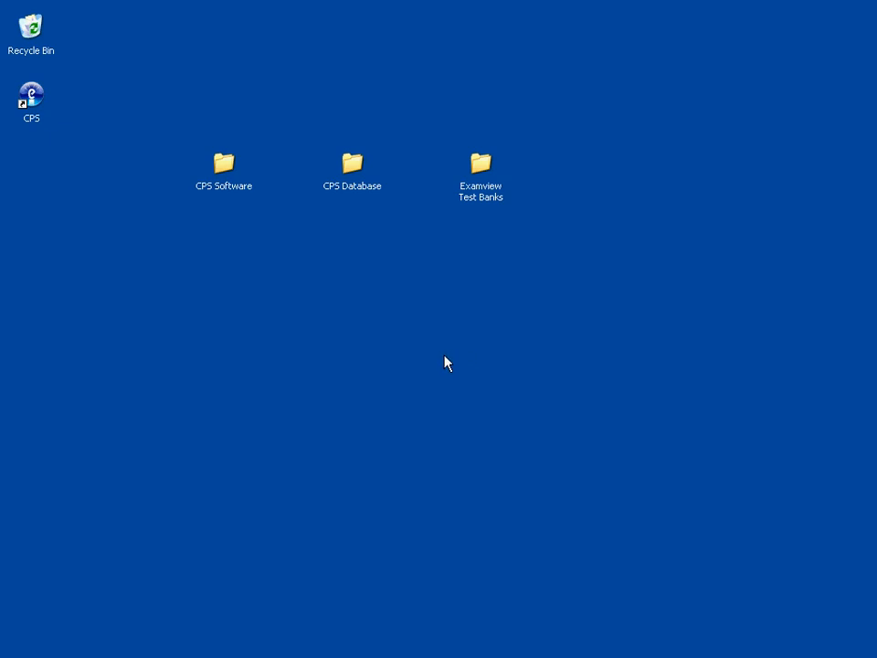
mouse_move(423, 367)
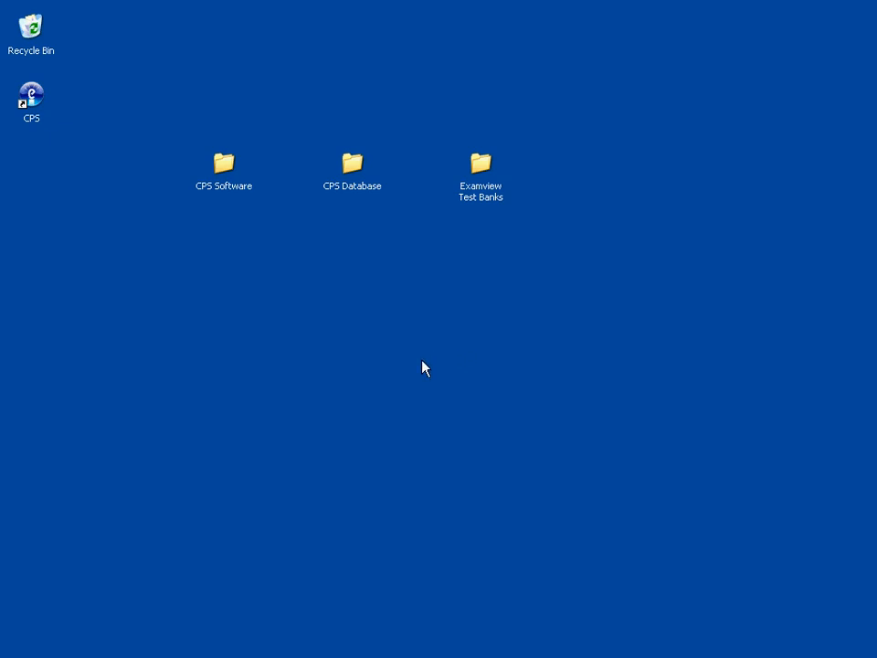